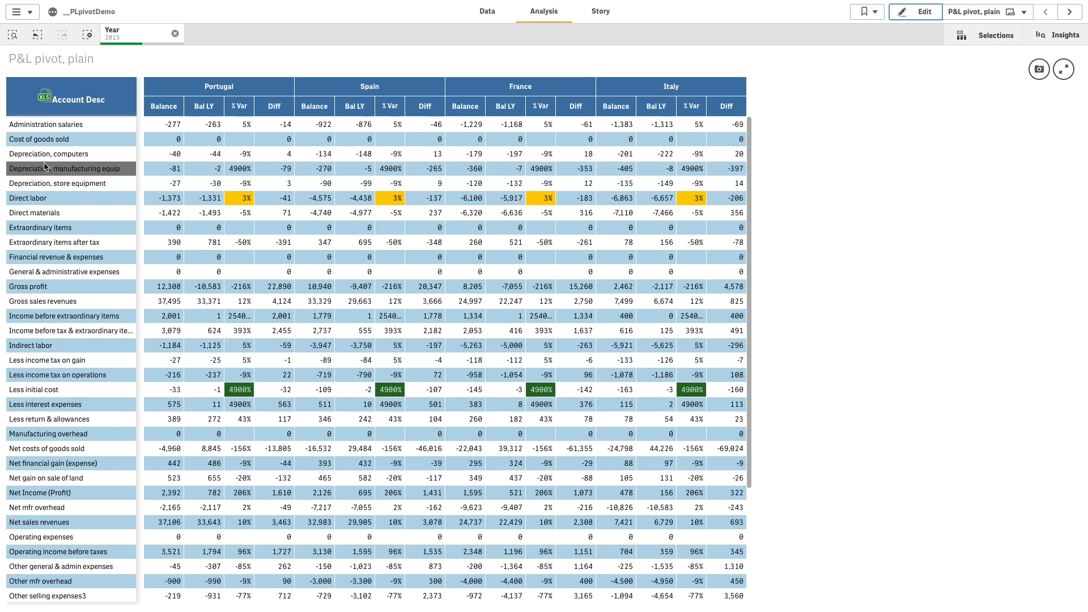
mouse_move(895, 66)
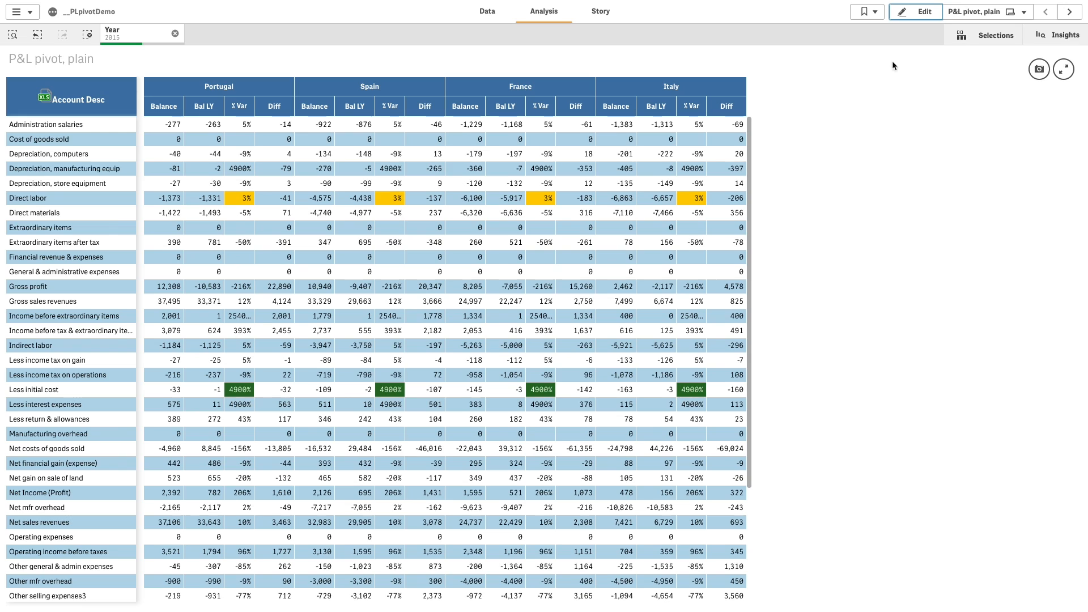
- Switch to the 'P&L Pivot, with layout' sheet and view the exported .xls spreadsheet in Excel
left_click(1069, 12)
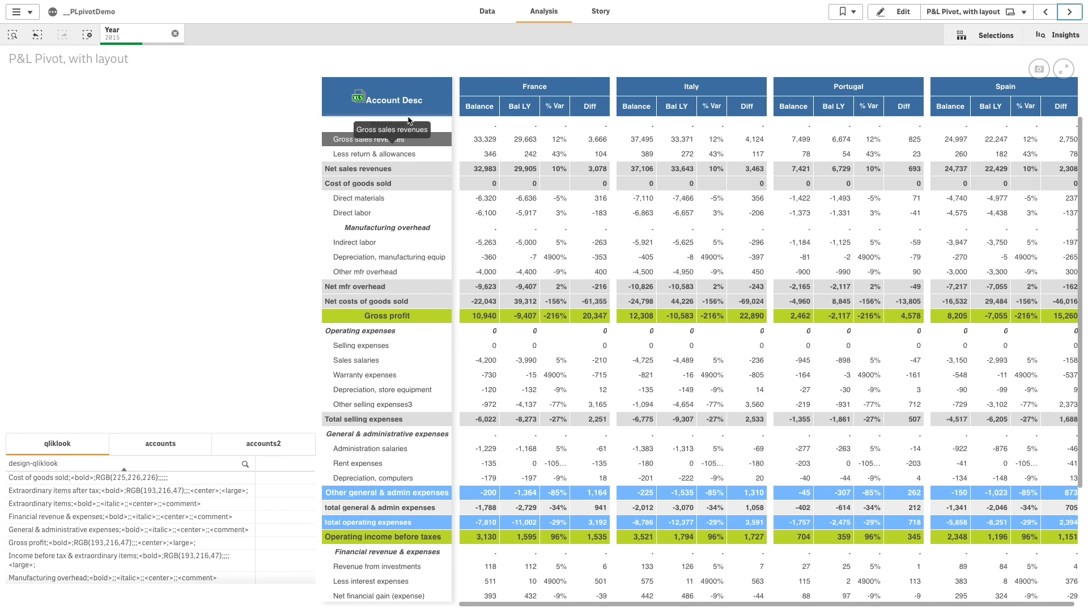
mouse_move(300, 332)
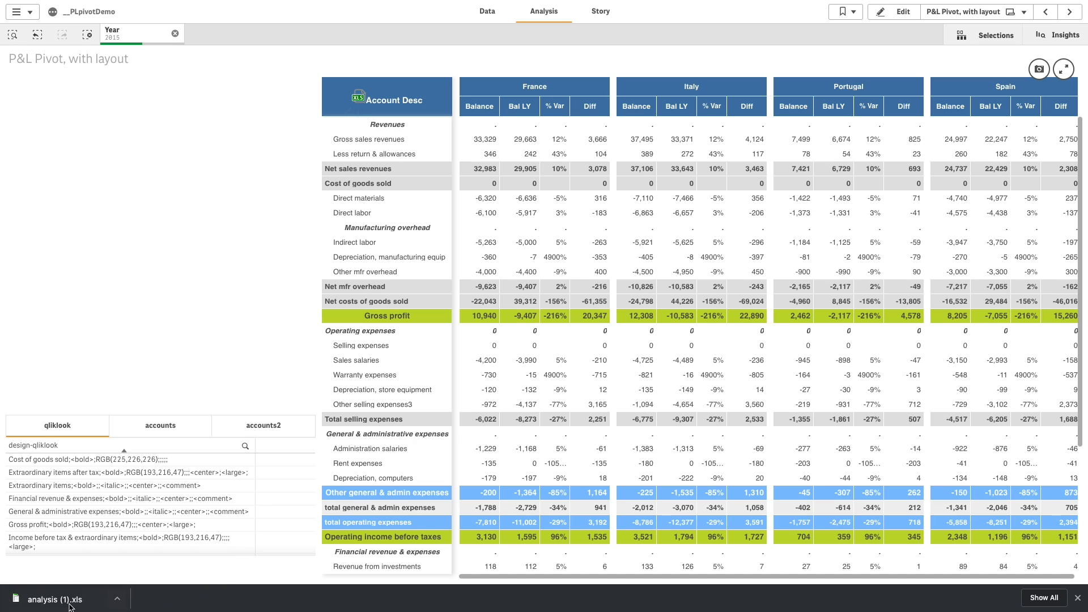
left_click(54, 599)
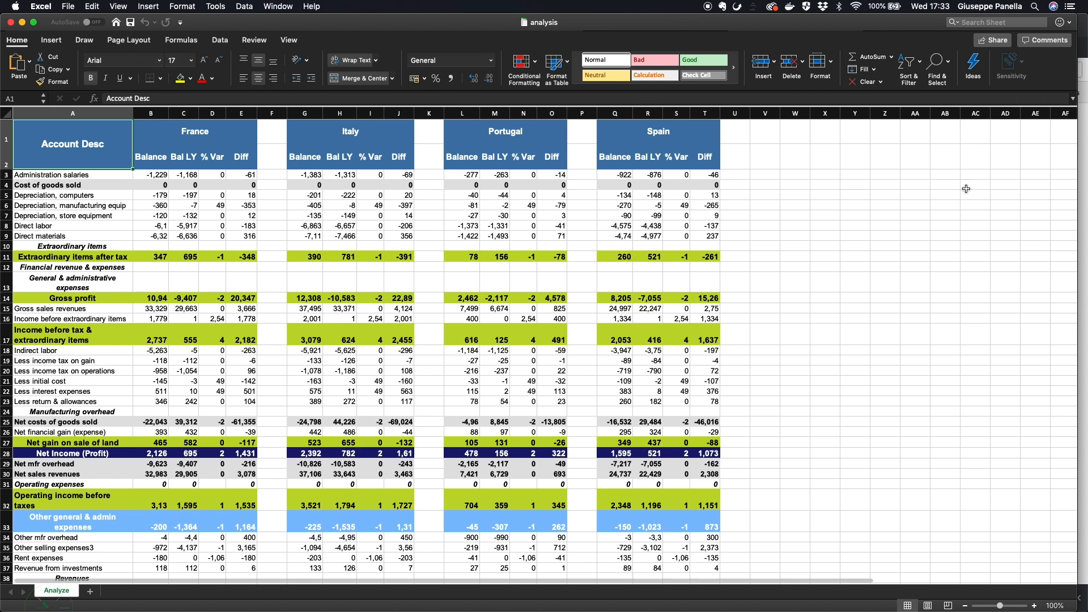
scroll("down", 3)
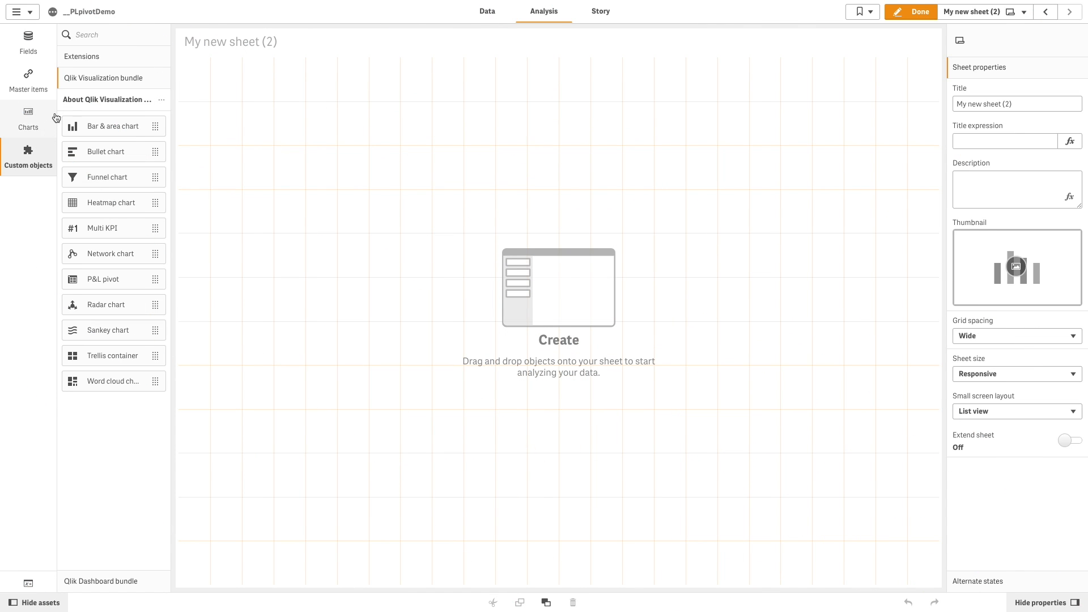
mouse_move(105, 134)
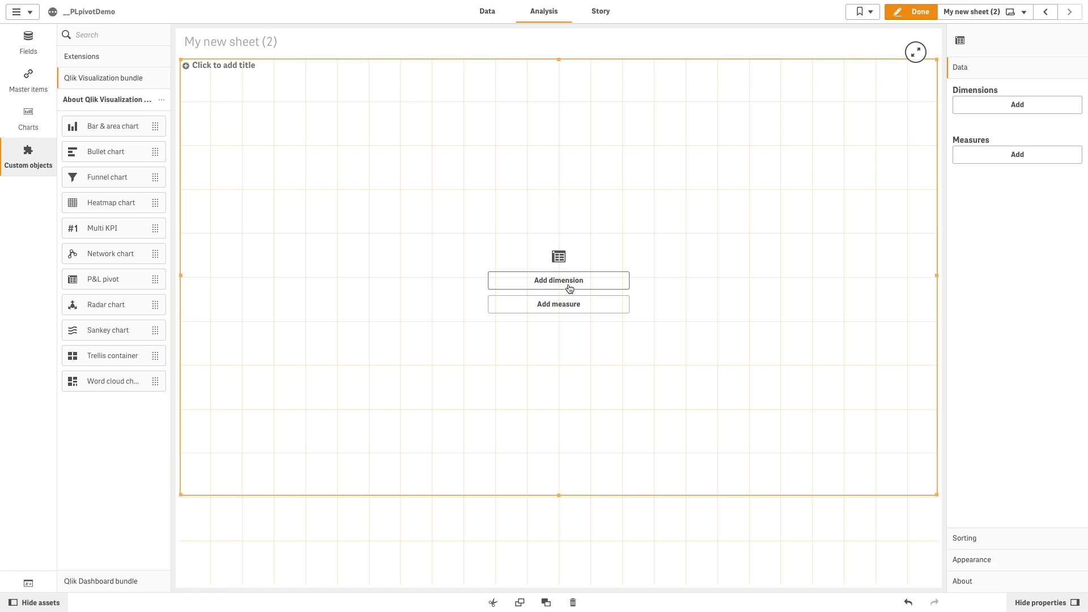
- Add Account Desc and Country as the pivot's dimensions
left_click(558, 280)
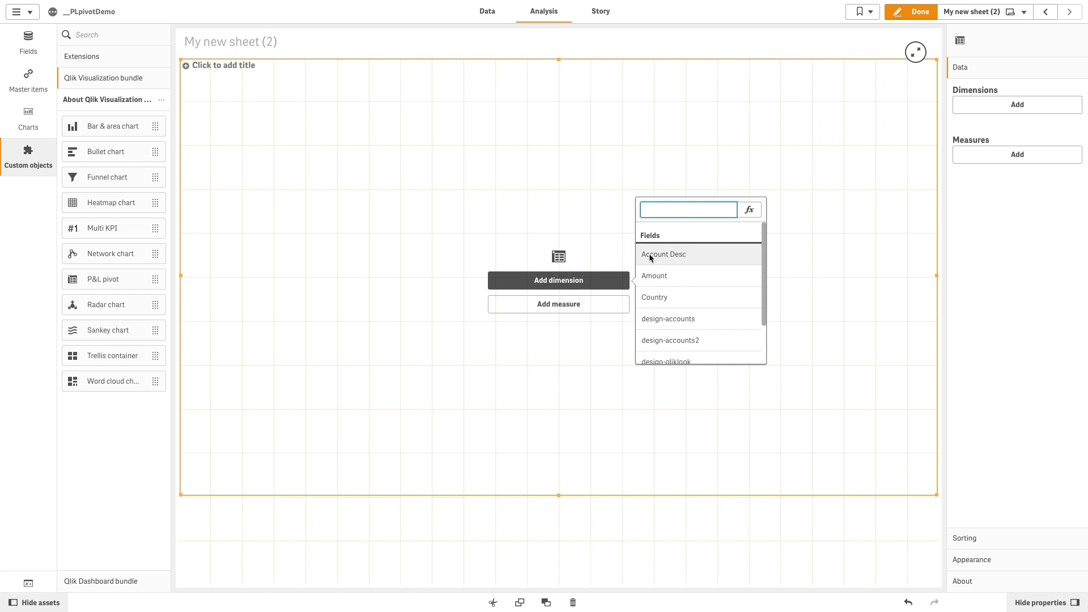
left_click(663, 253)
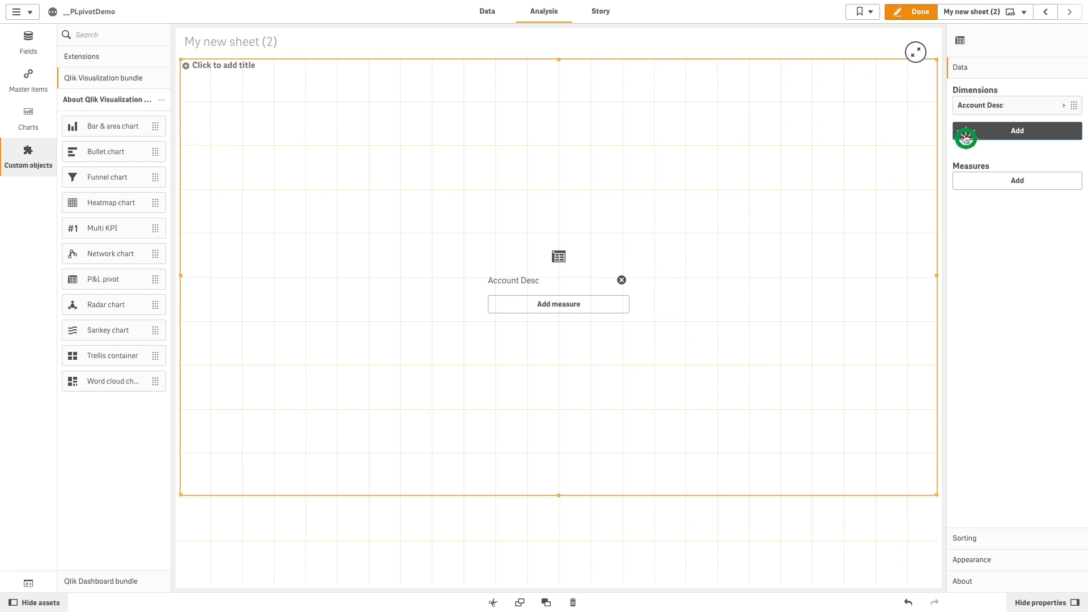
left_click(1017, 131)
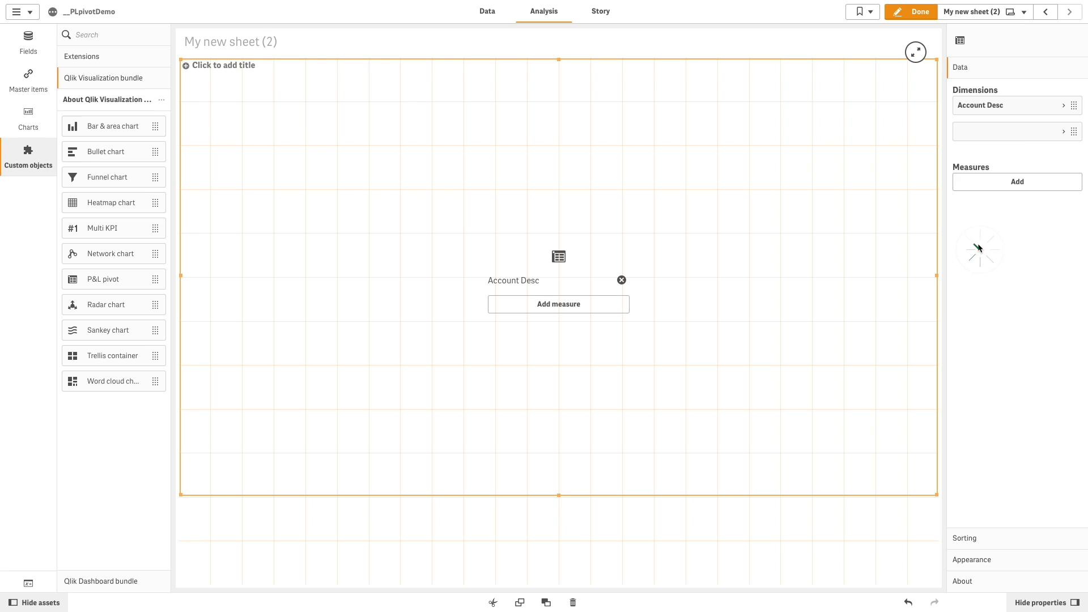
- Add Balance, Bal LY and % Var as the pivot's measures
left_click(1016, 181)
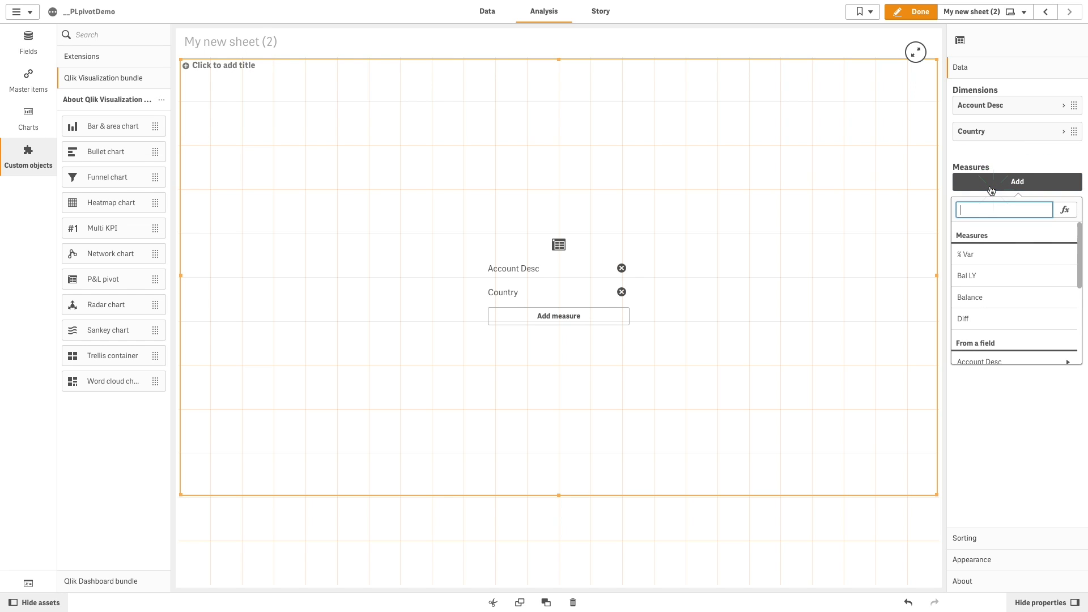
left_click(970, 297)
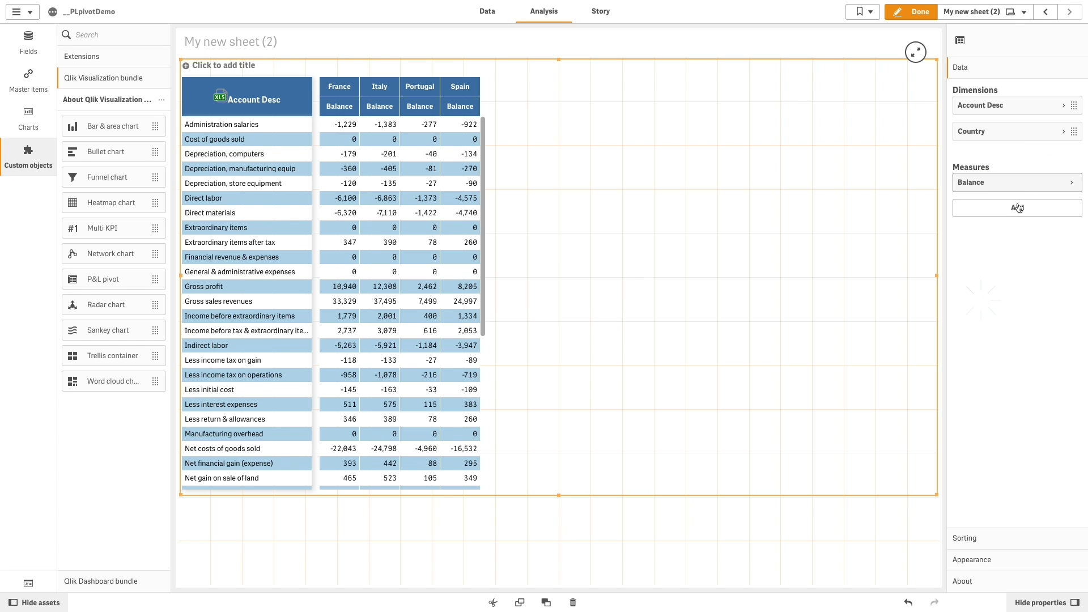
left_click(1016, 207)
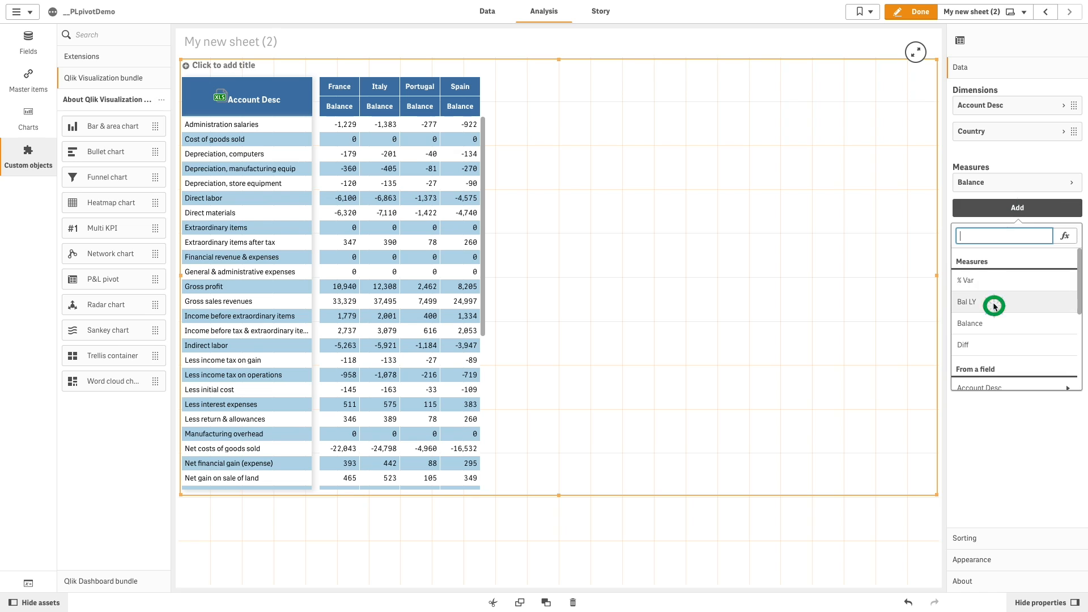
left_click(967, 302)
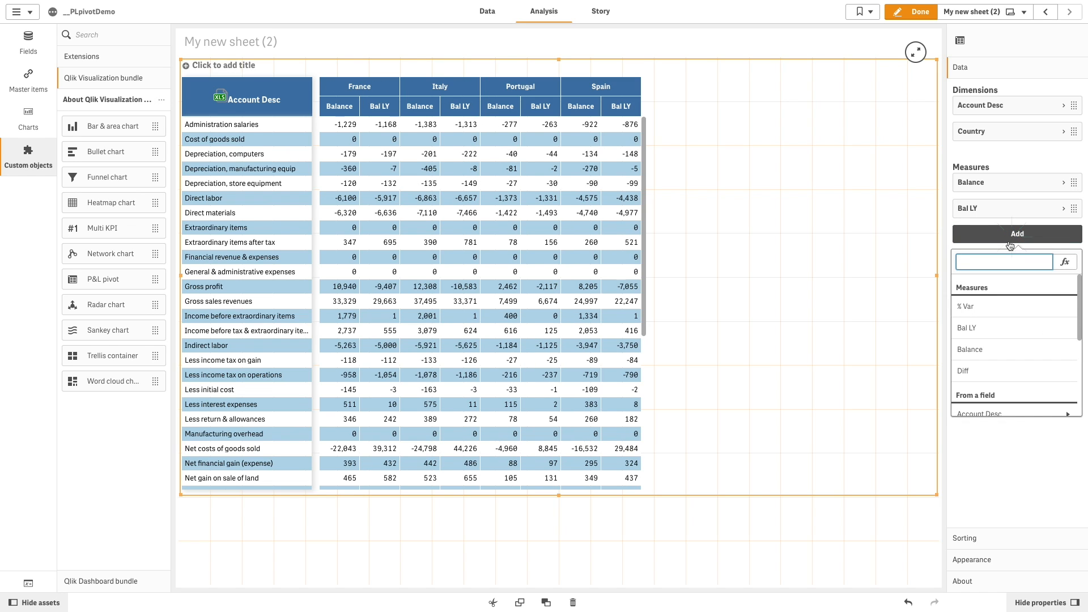
left_click(966, 306)
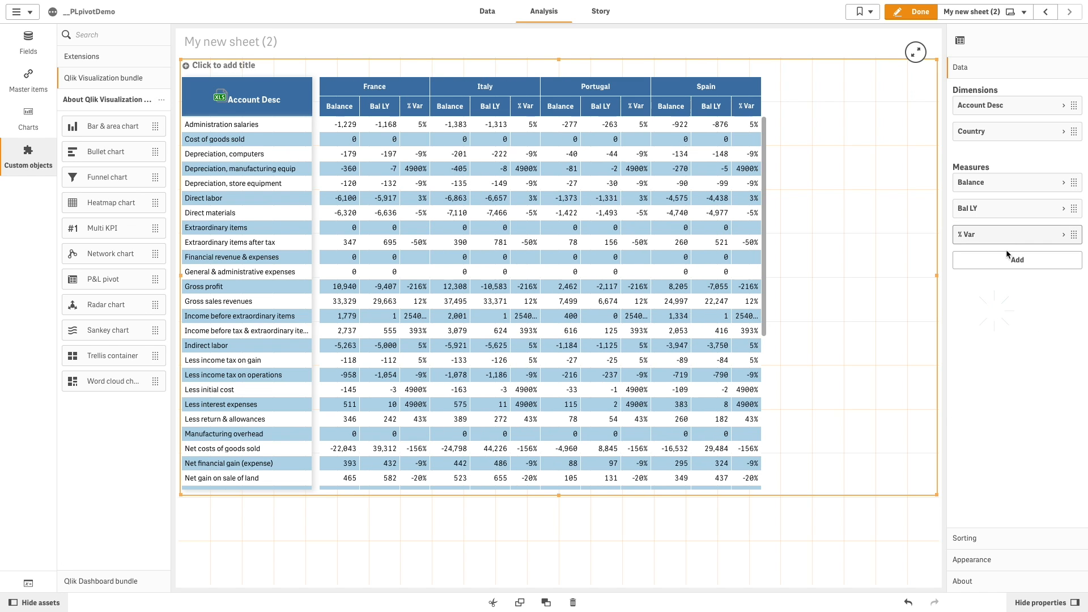
left_click(1016, 260)
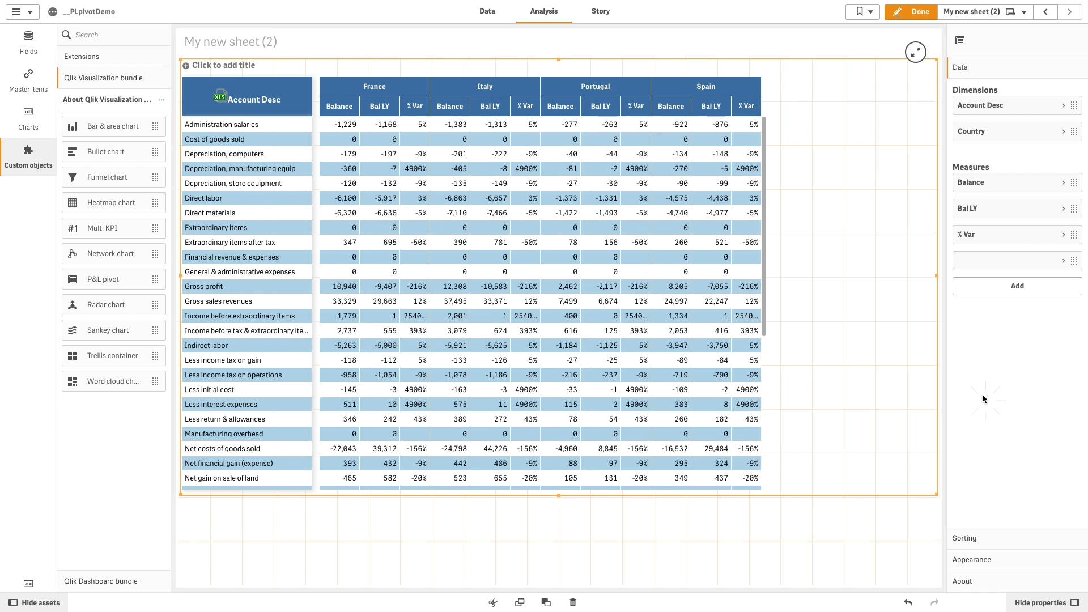
- Add Diff as the fourth measure and enable column separators under Table format
left_click(1017, 286)
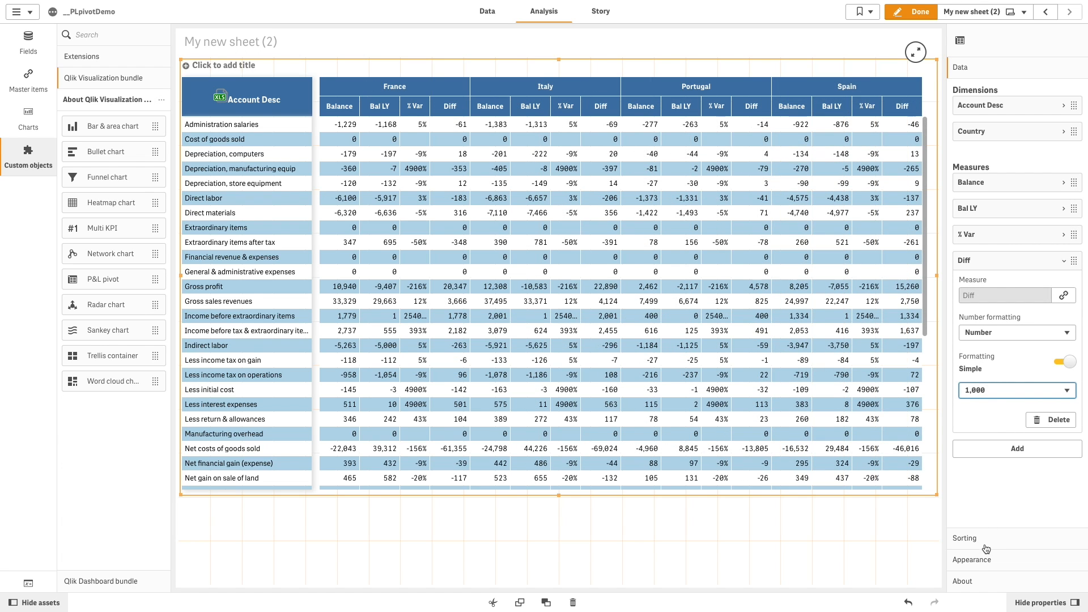
left_click(972, 559)
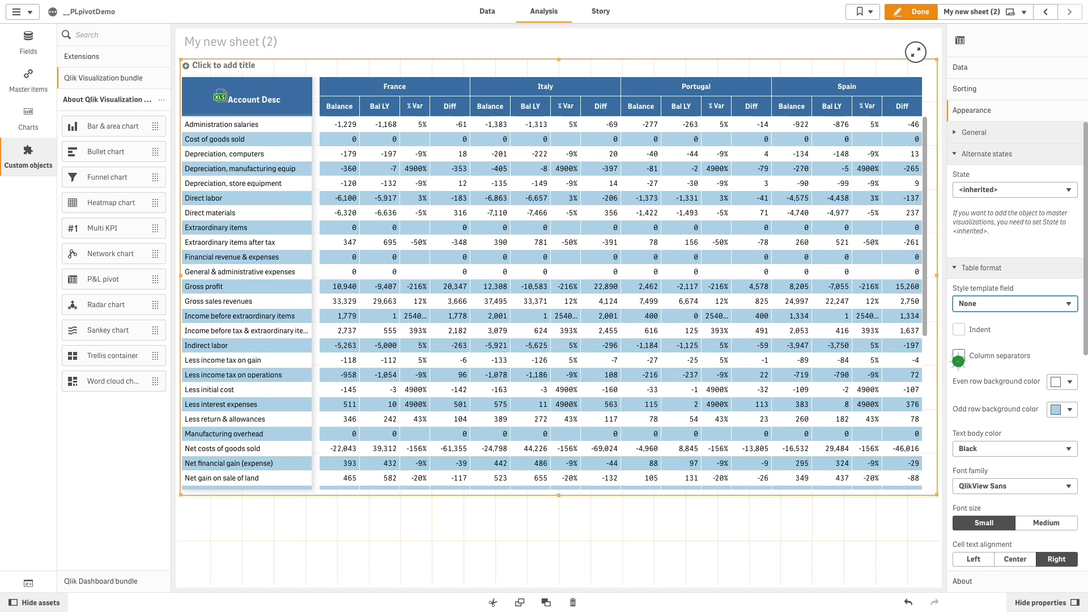
left_click(959, 355)
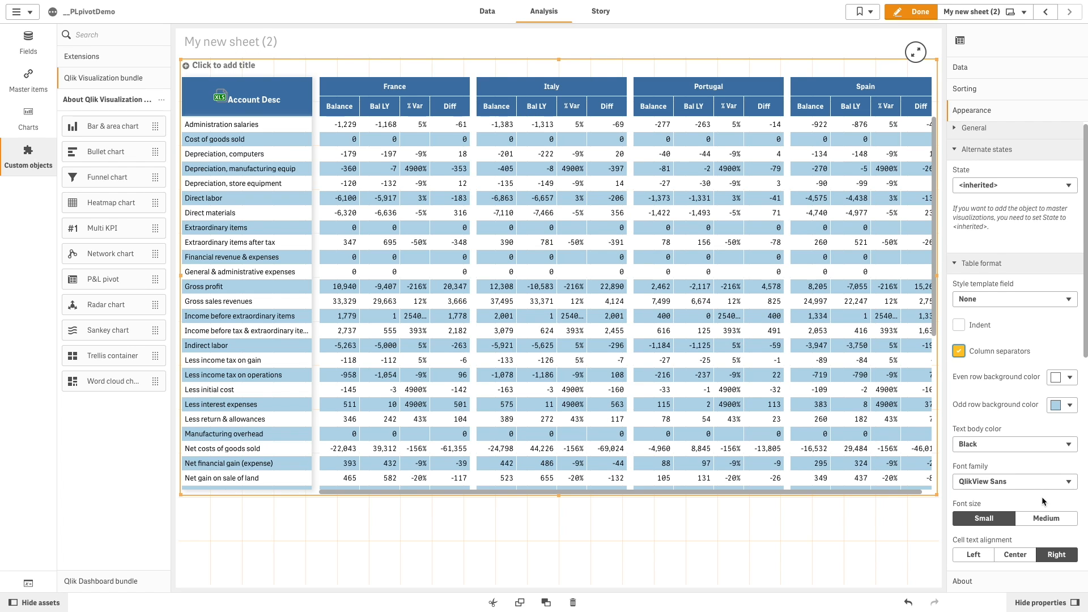
- Set the header format to centred, blue background, white text, Medium font size
scroll("down", 3)
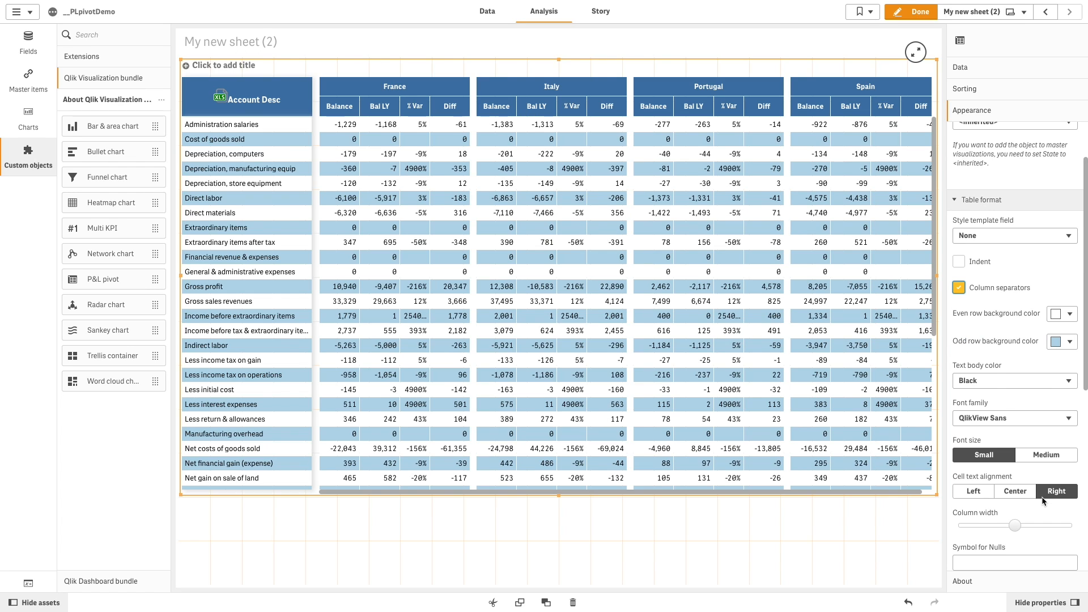
scroll("down", 3)
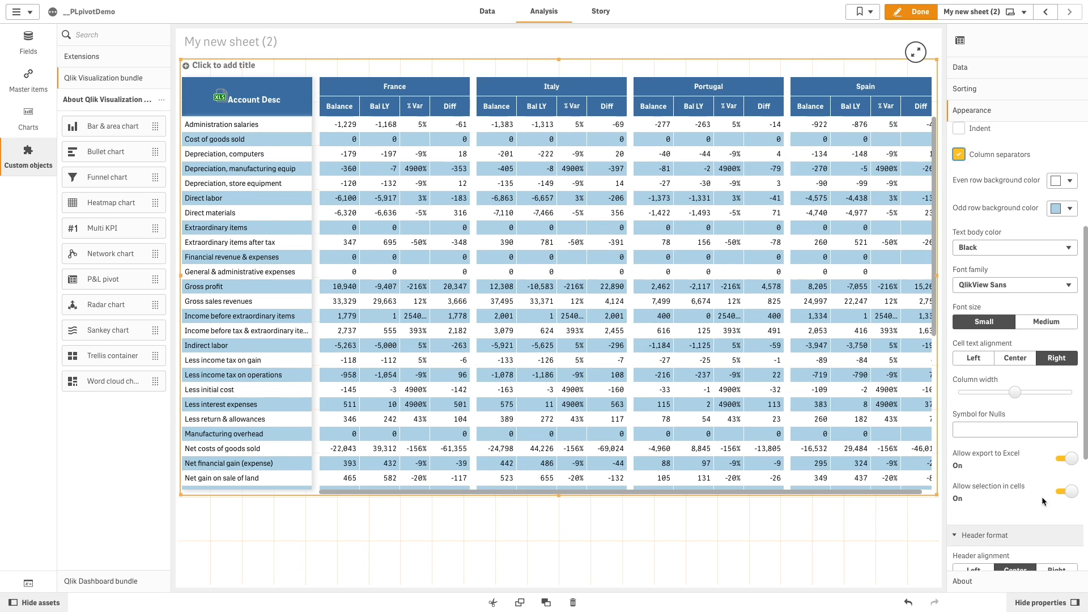
mouse_move(1029, 373)
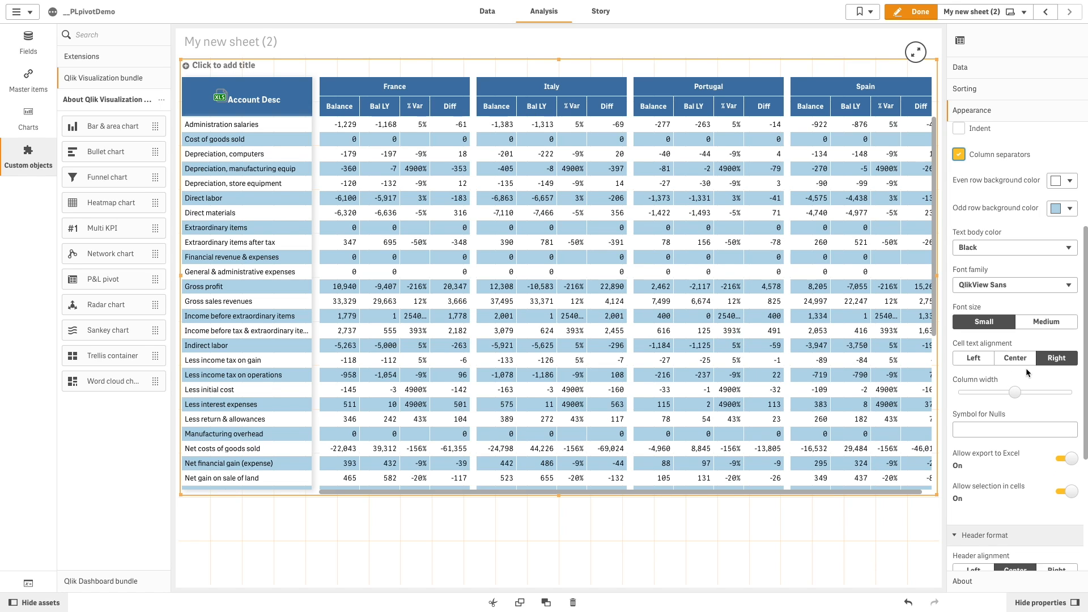
mouse_move(1017, 465)
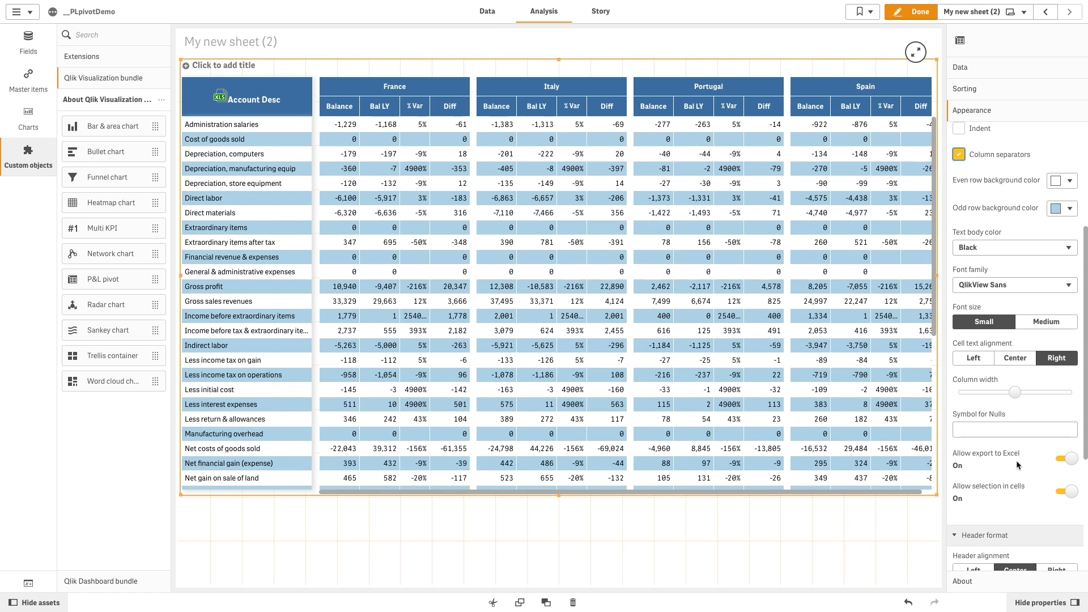
mouse_move(994, 504)
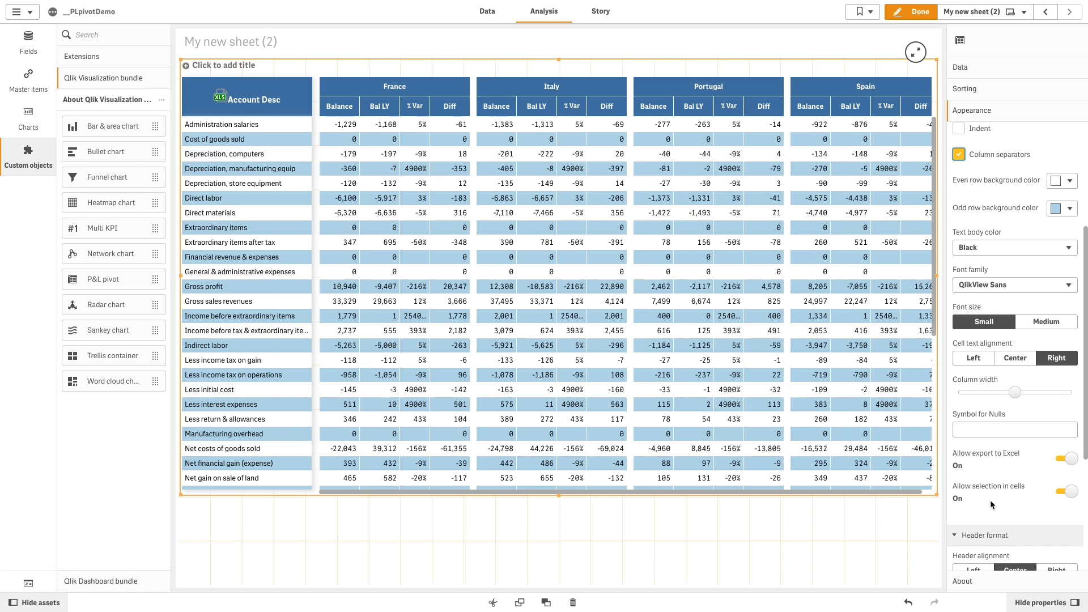
scroll("down", 3)
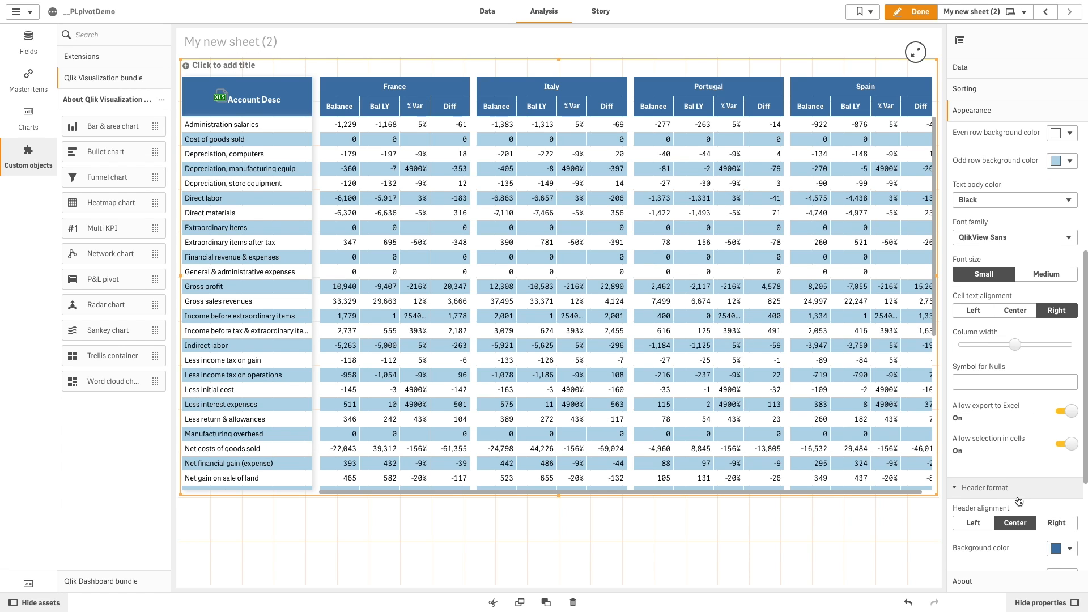
scroll("down", 3)
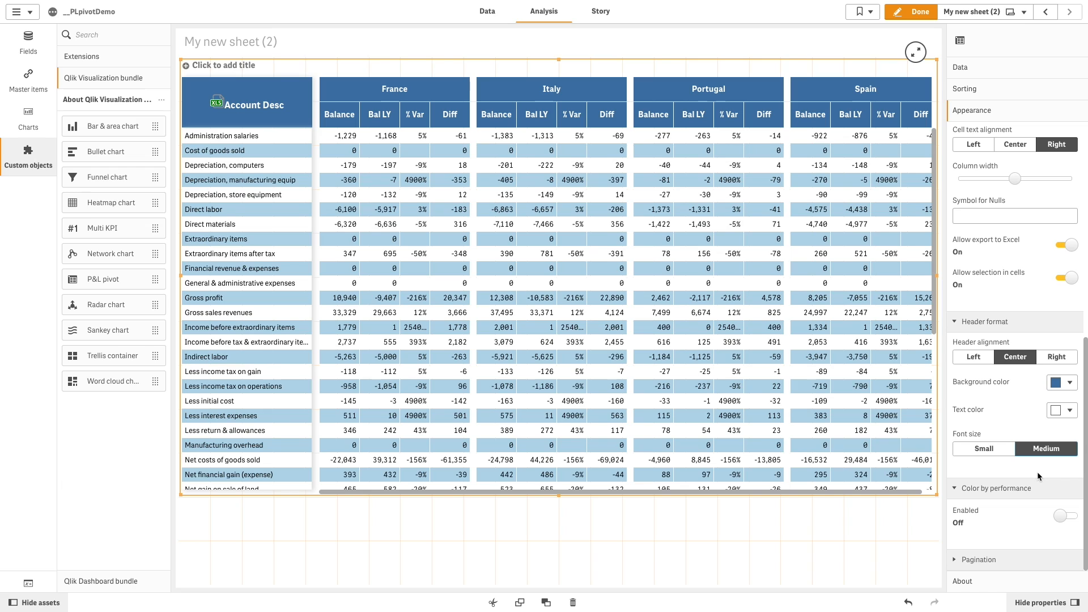
- Enable Color by performance and turn off Color all rows
left_click(1061, 515)
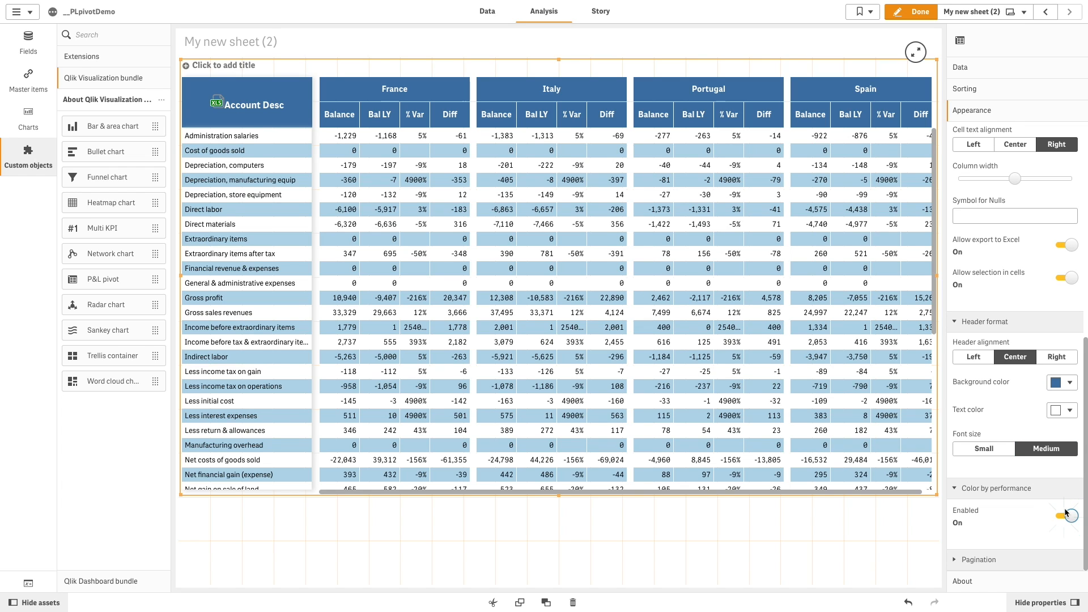
left_click(1072, 514)
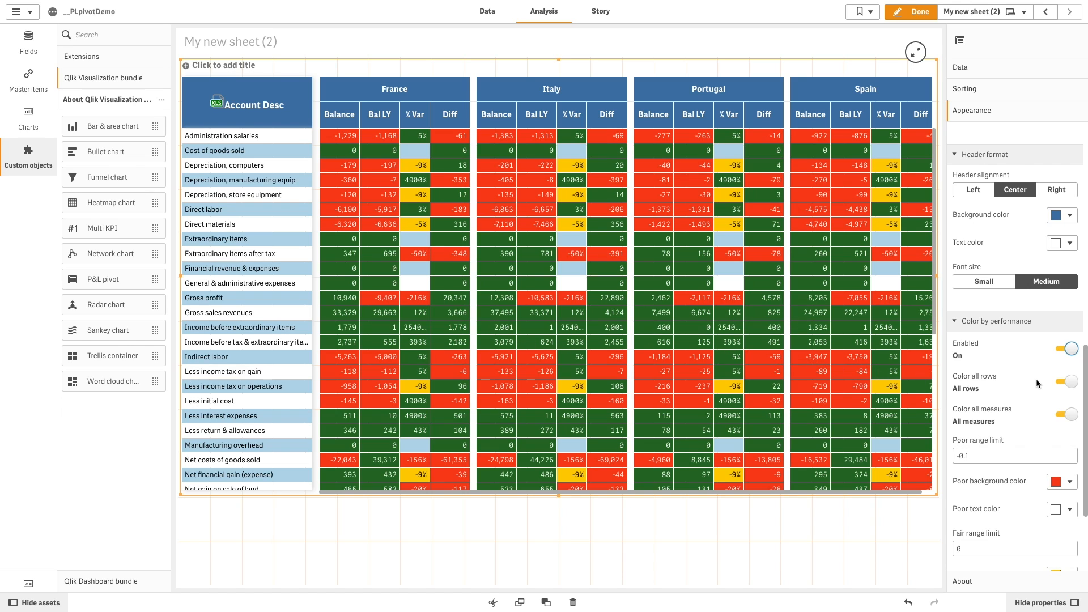
left_click(1072, 381)
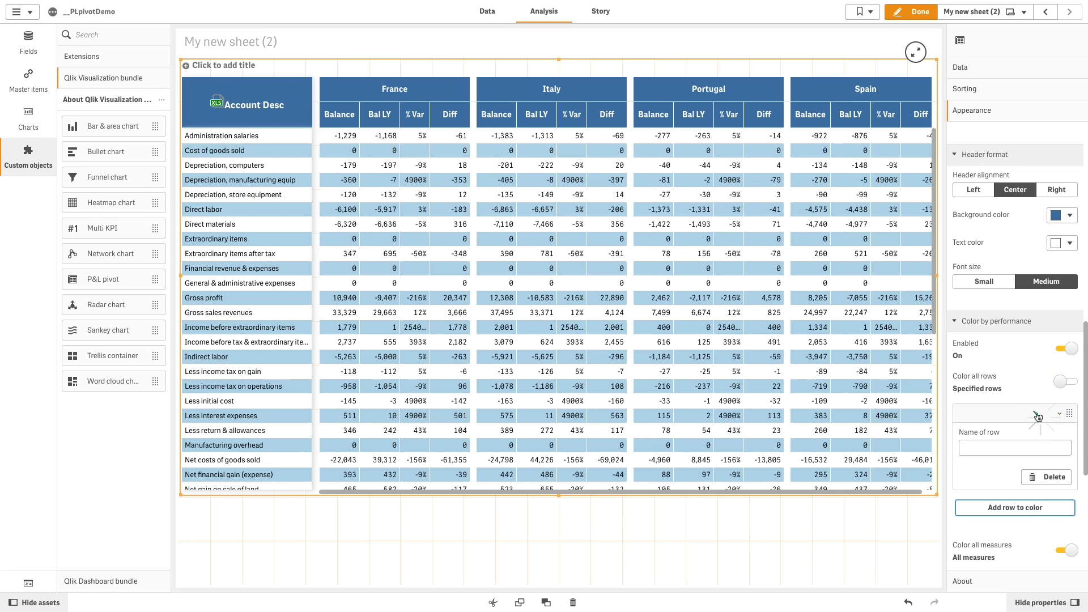
- Restrict performance colouring to the Less initial cost and Direct labor rows
left_click(1014, 508)
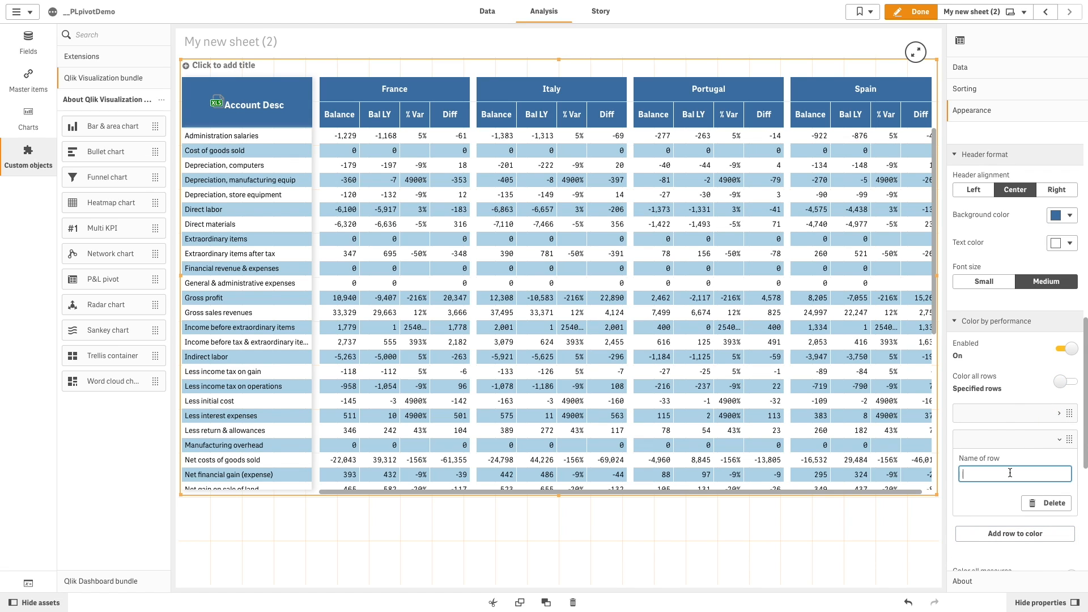
type("Direct labor")
type("Less initial cost")
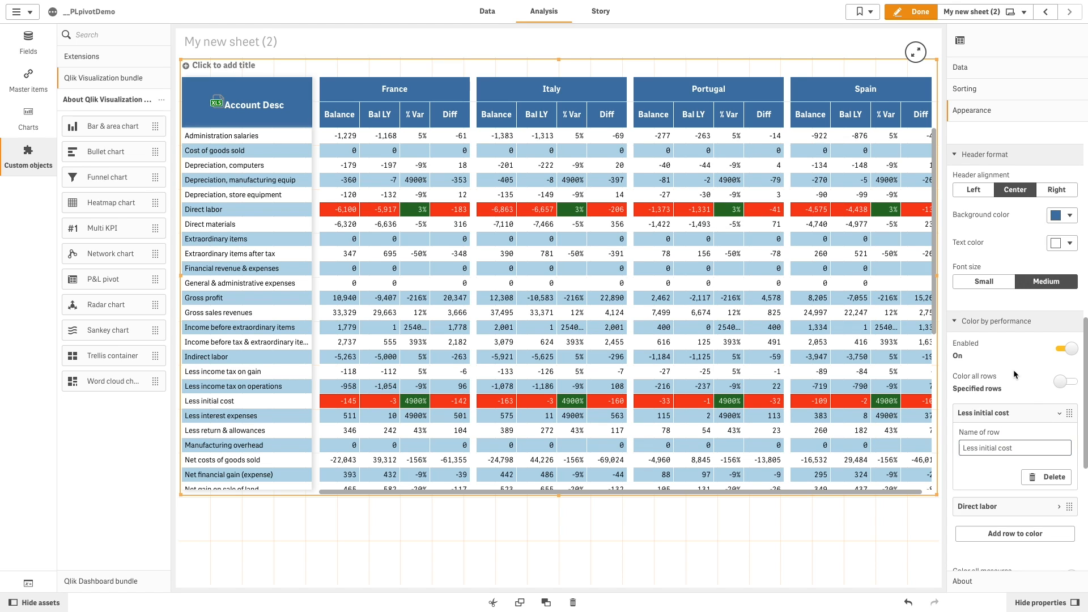
left_click(1075, 413)
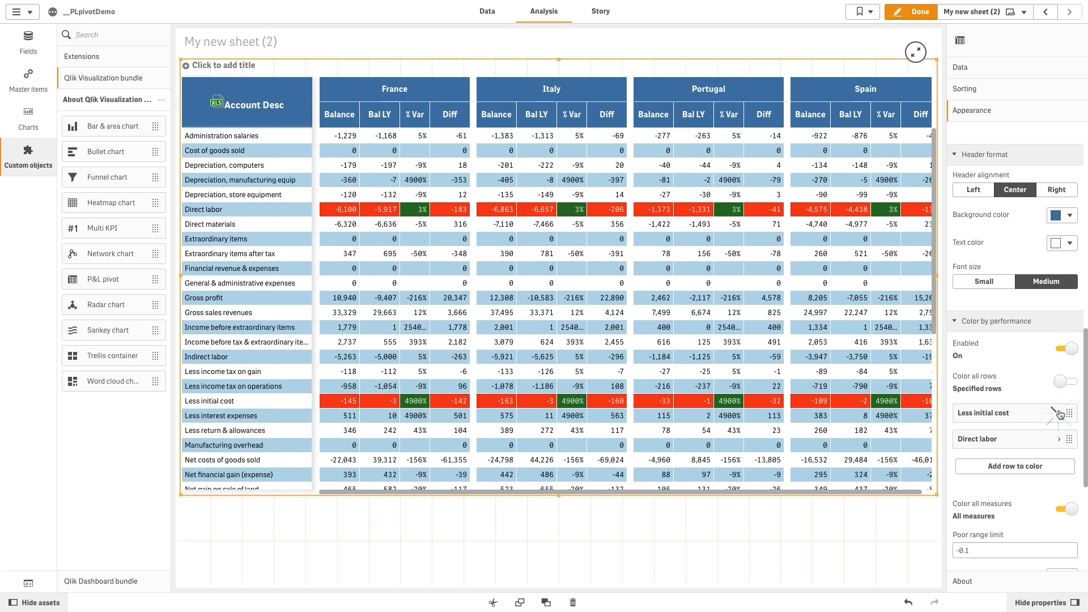
scroll("down", 3)
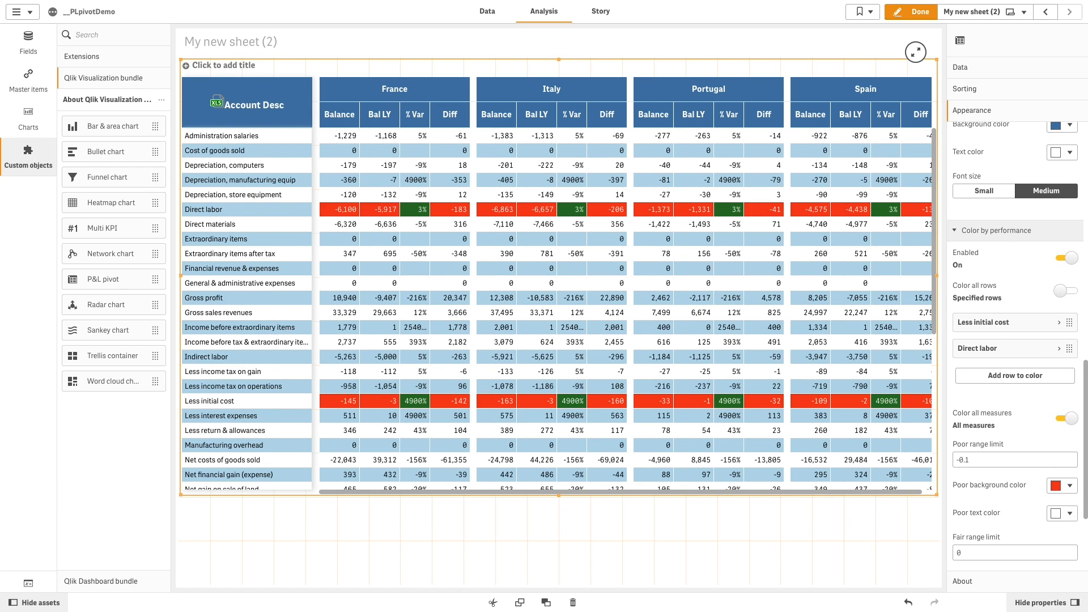
scroll("down", 3)
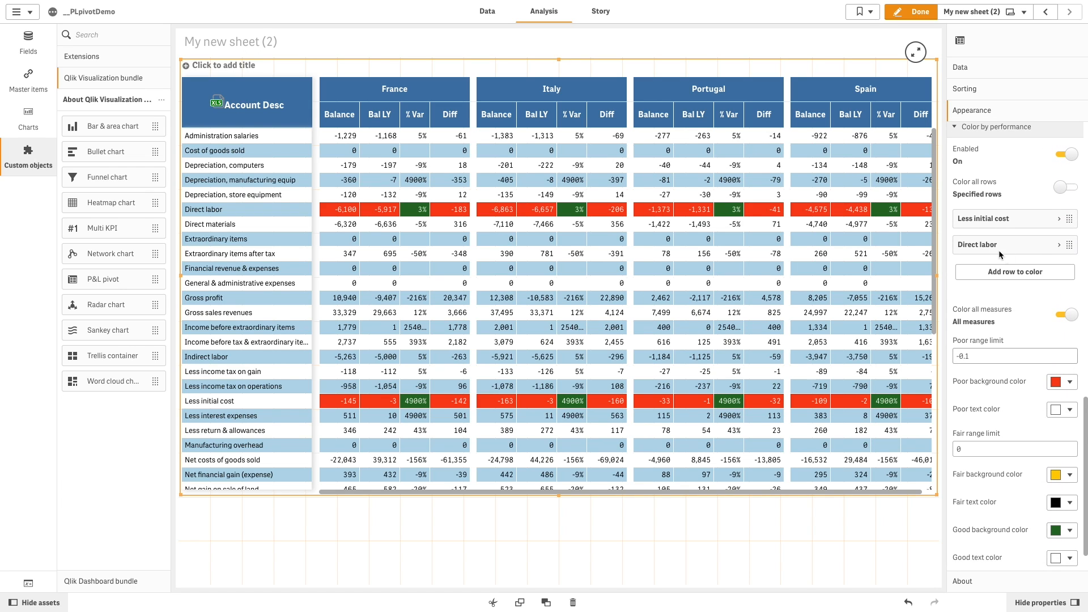
mouse_move(924, 281)
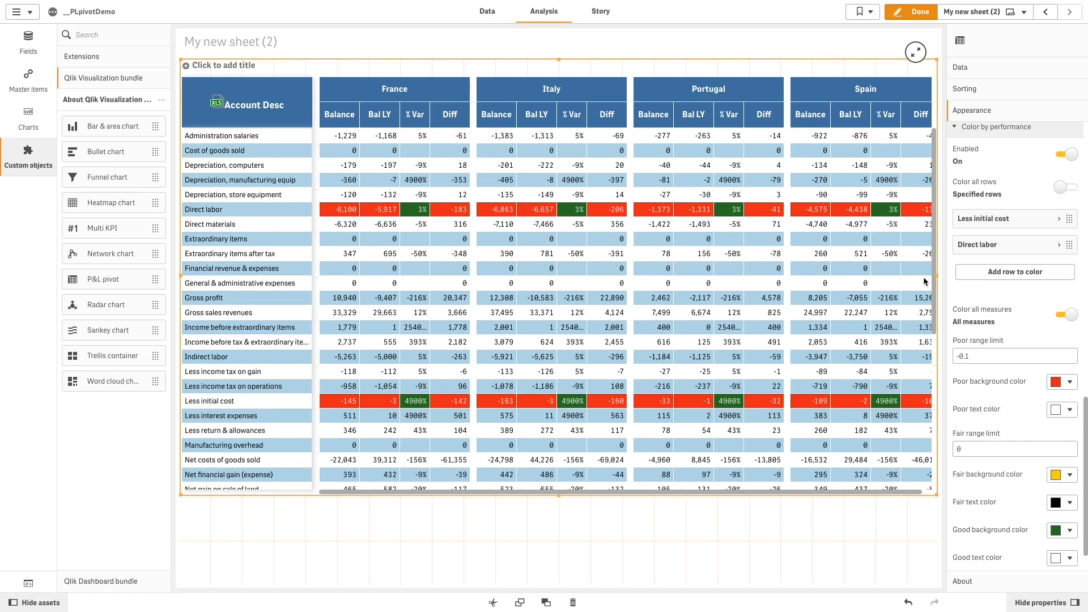
- Colour only measure index 2 (% Var) with poor range limit 0 and fair limit 10
left_click(1064, 313)
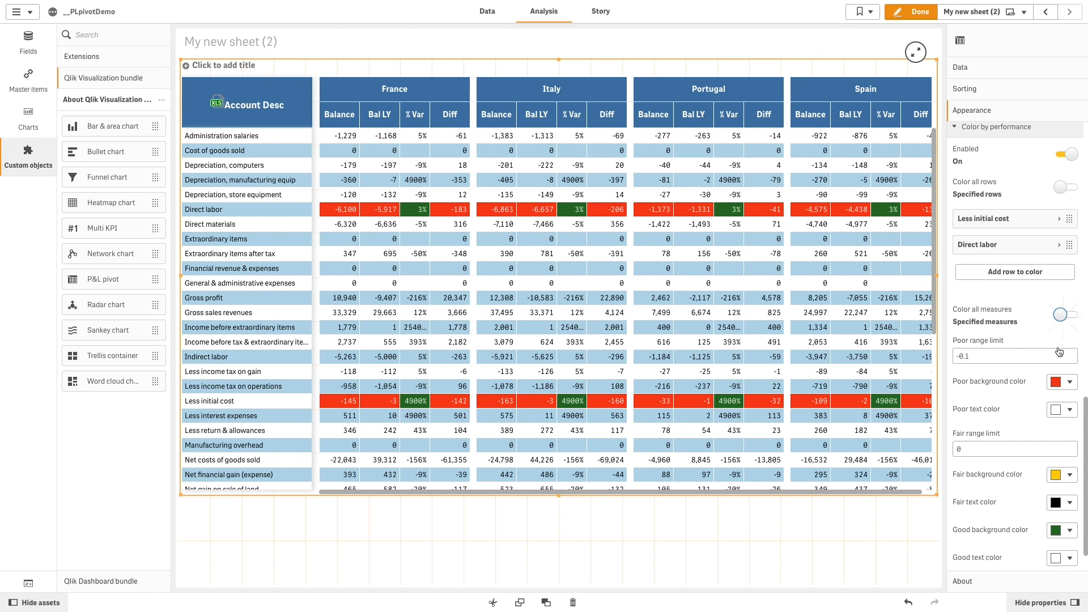
left_click(1062, 313)
type("0")
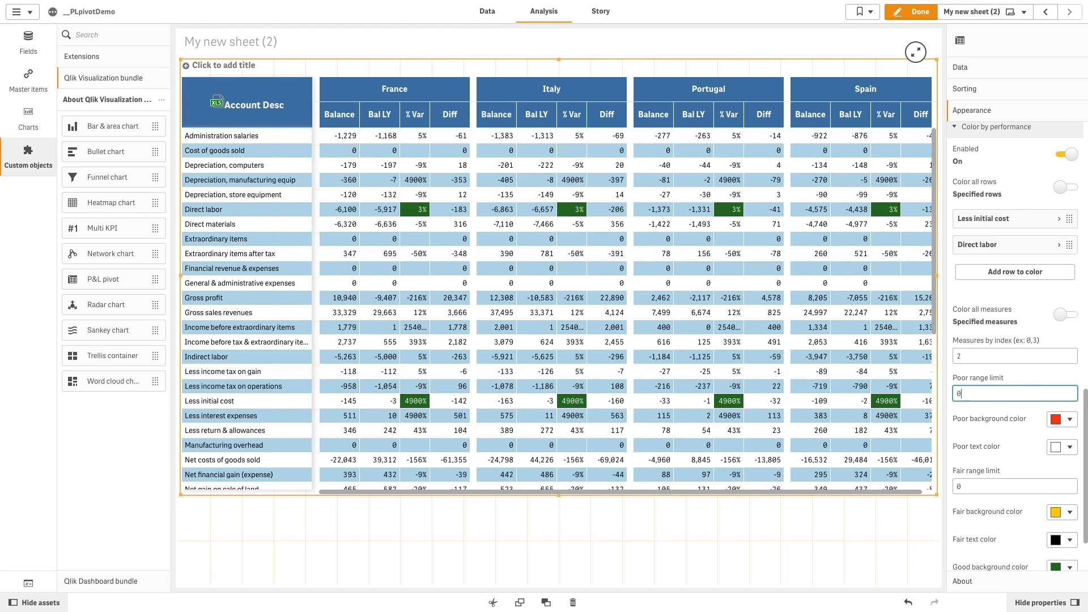
left_click(1014, 486)
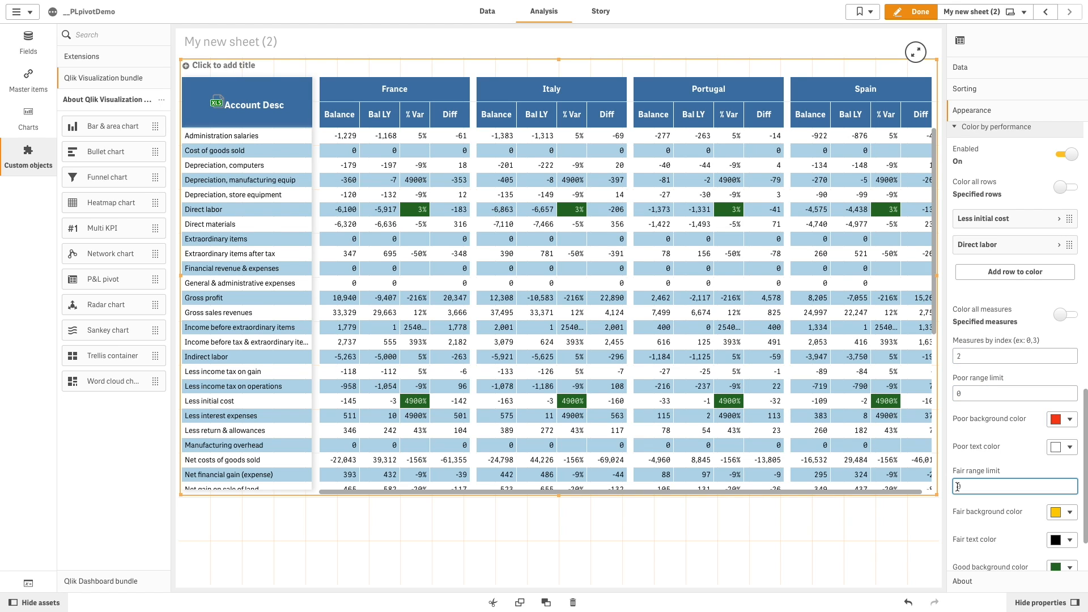
type("10")
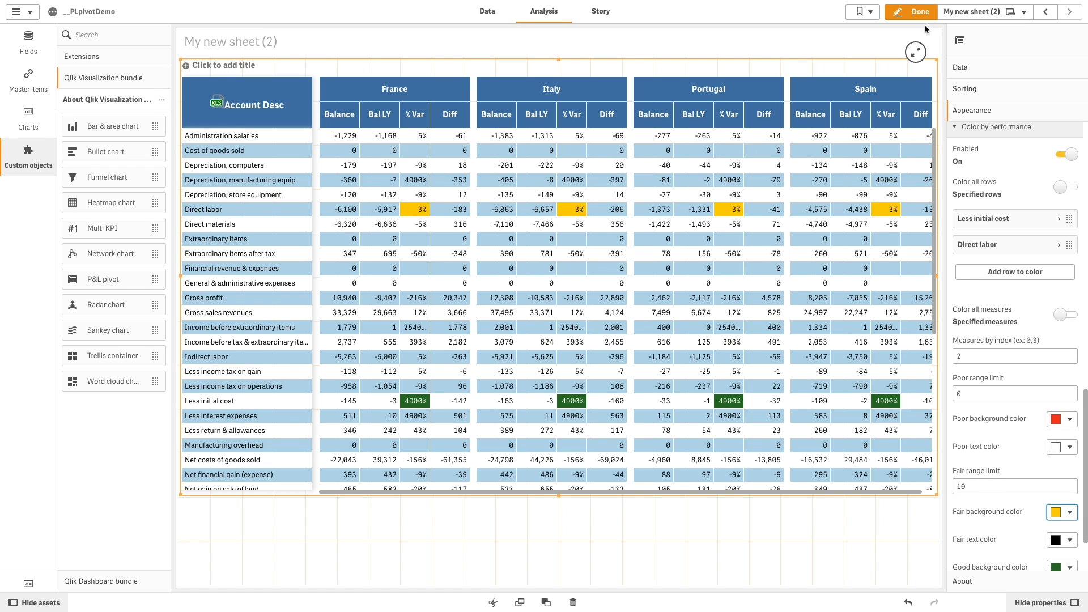
- Finish editing to view the sheet and select Direct labor in the chart
left_click(911, 12)
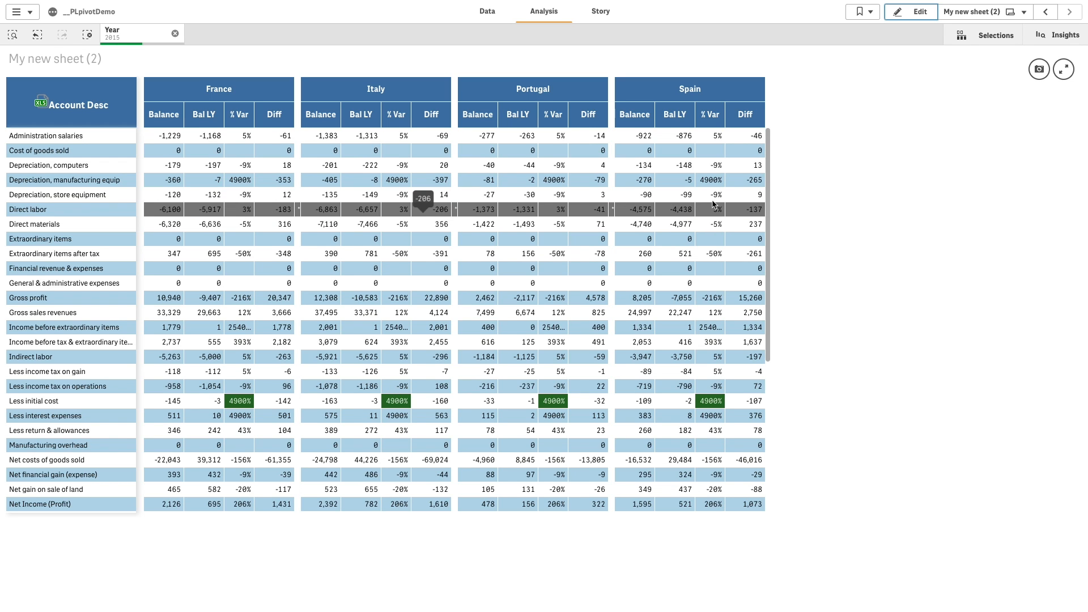
left_click(916, 12)
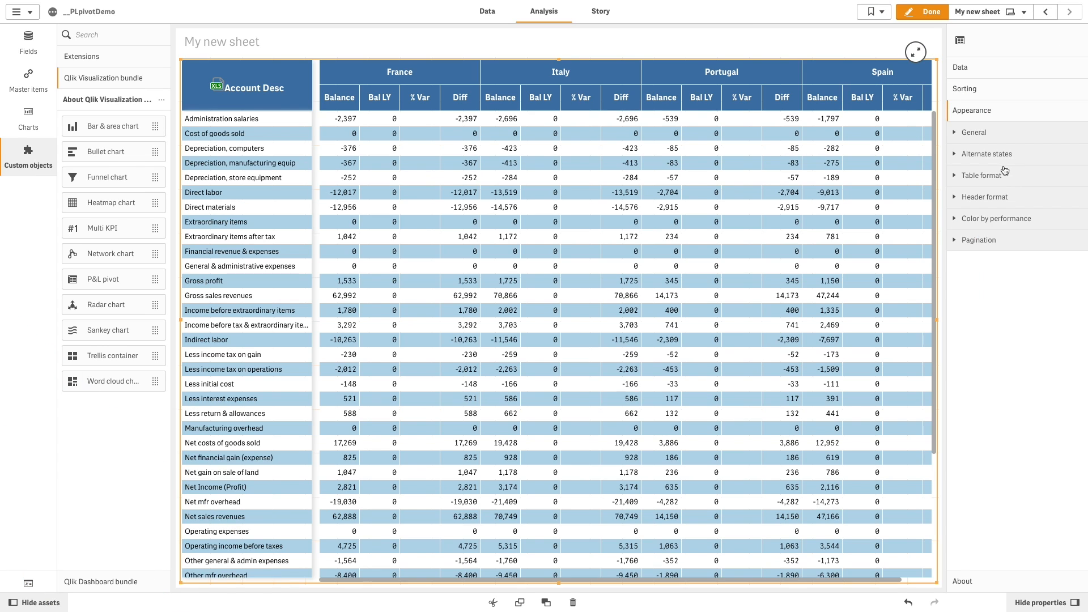
- Apply the design-qliklook style template with Indent and Column separators, then go to the Data load editor
left_click(984, 174)
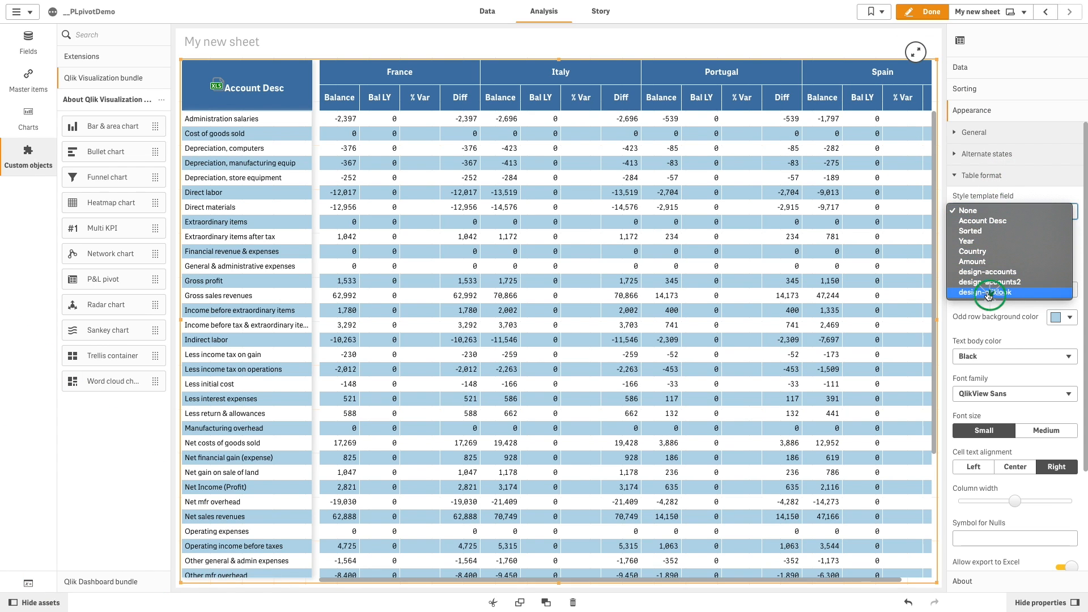
left_click(987, 293)
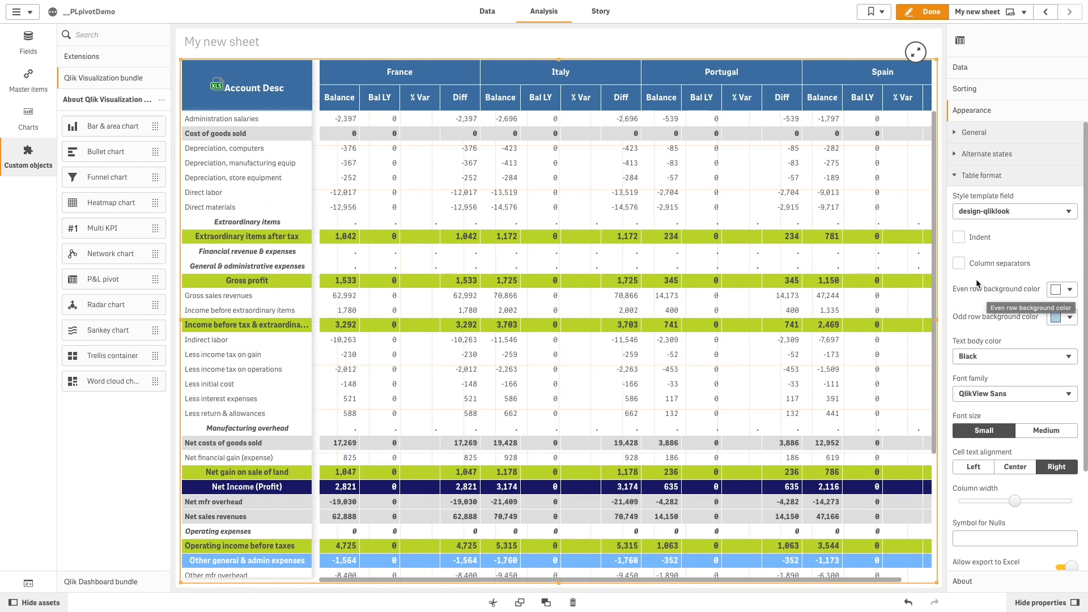
left_click(959, 237)
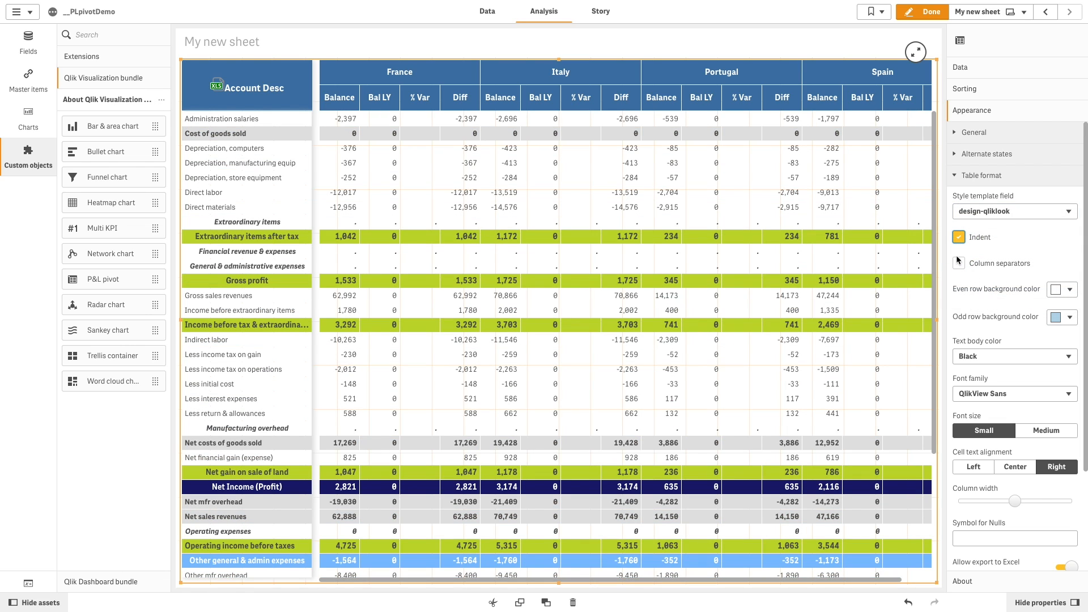
left_click(959, 266)
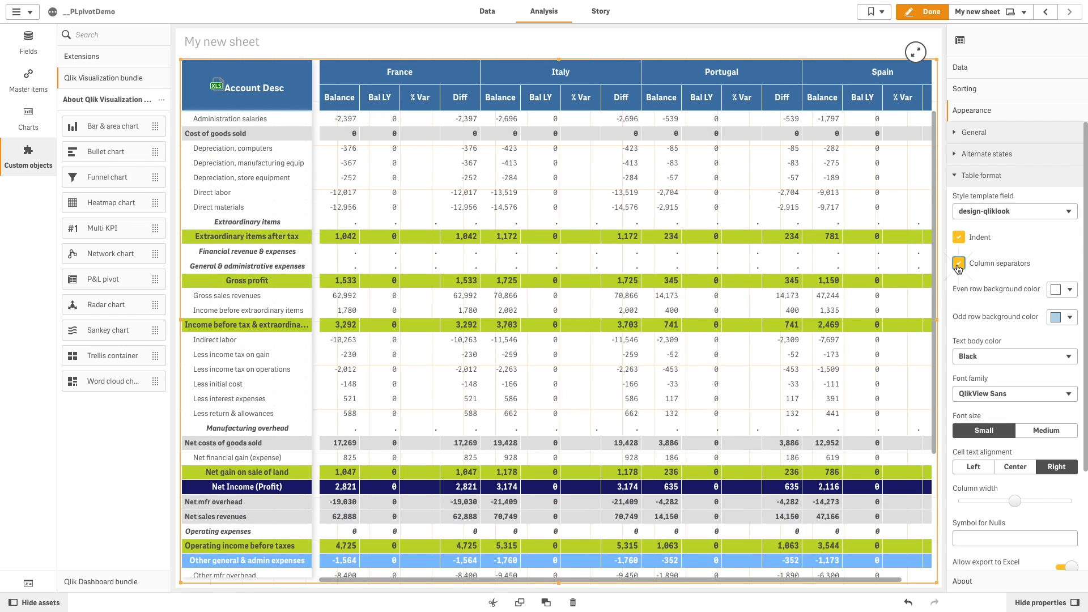
left_click(488, 12)
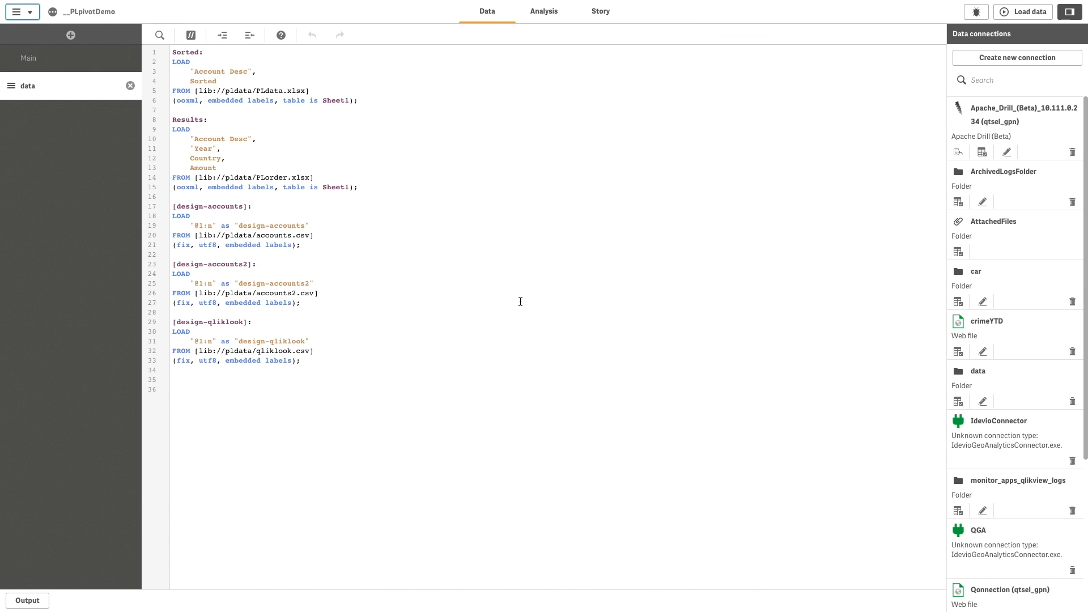